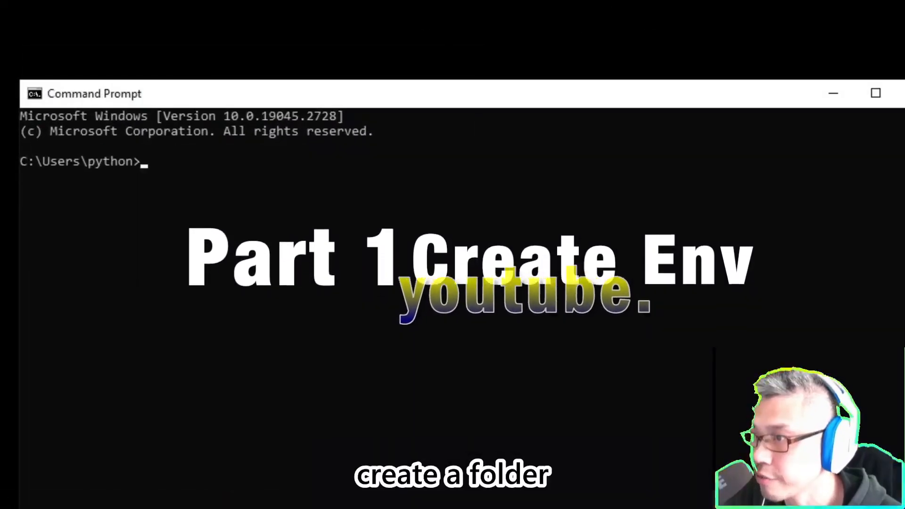
# Create the g:\testenv folder and begin building a virtual environment there with python -m venv
pyautogui.write('mkdir g:\\testenv')
pyautogui.write('python -m venv g:\\t')
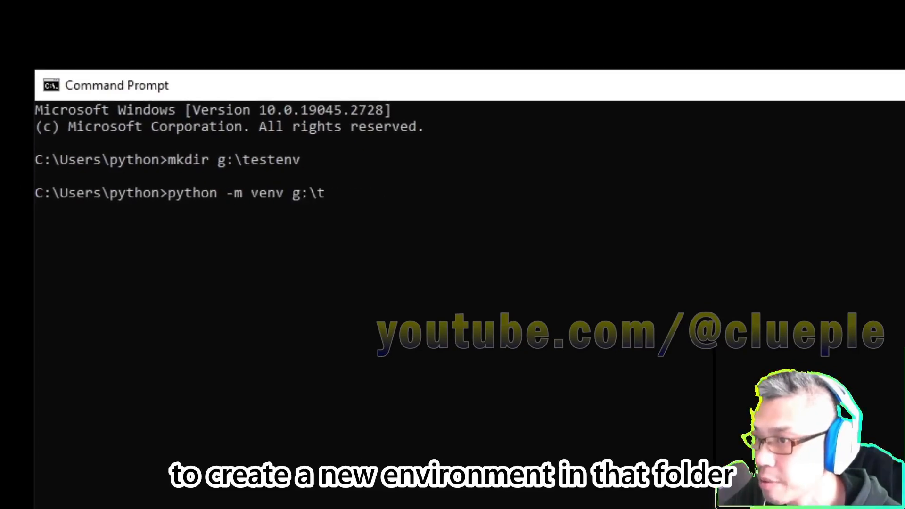
pyautogui.press('enter')
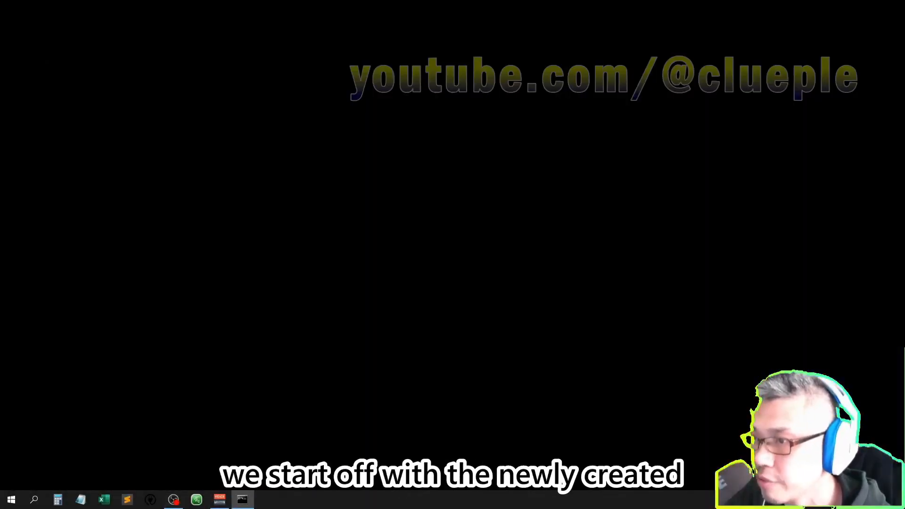
pyautogui.click(242, 499)
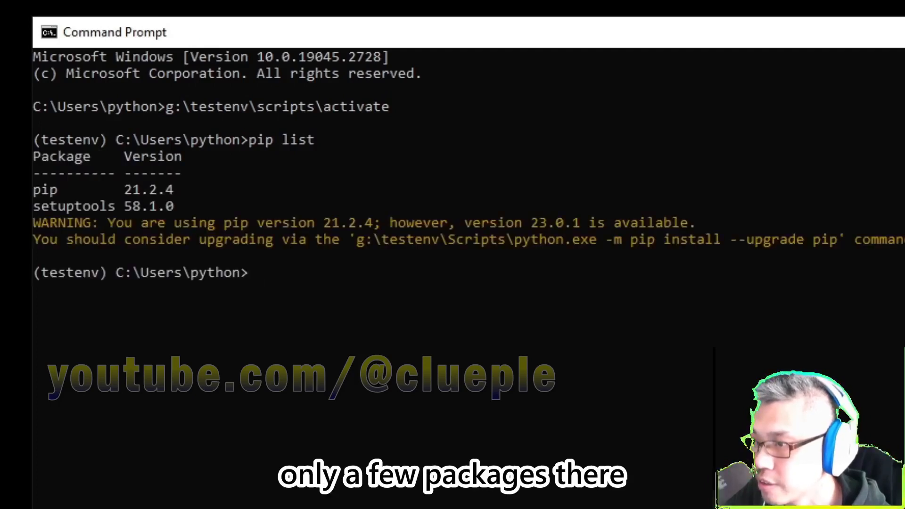
pyautogui.write('python -m')
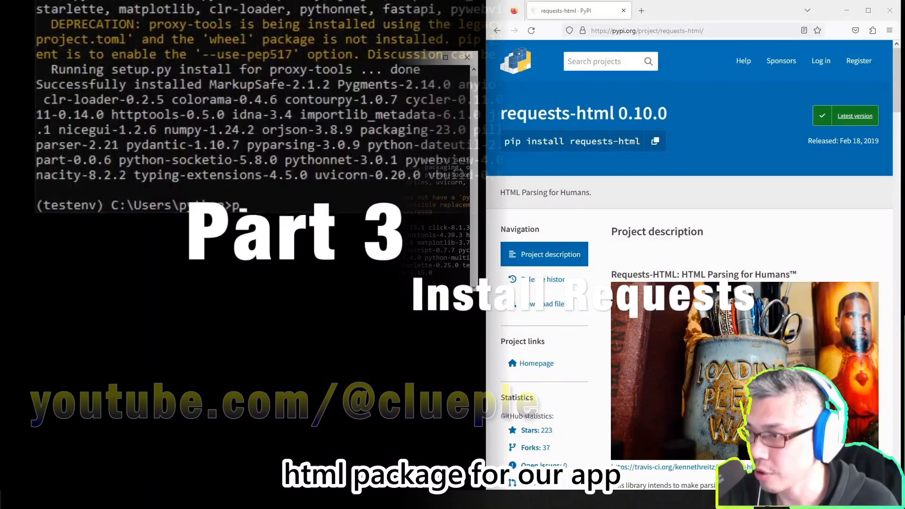
# Install requests-html, deactivate and reactivate testenv, then launch IDLE via python -m idlelib.idle
pyautogui.write('python -m pip install')
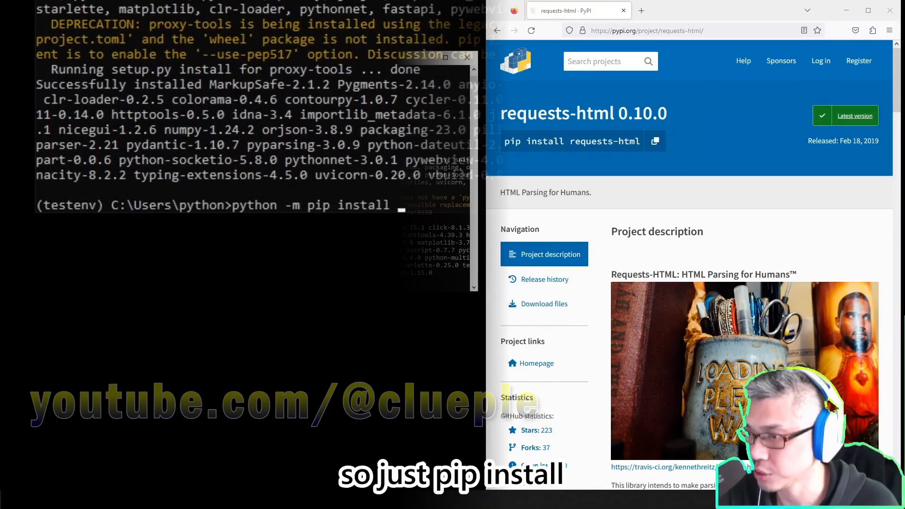
pyautogui.write('requests-h')
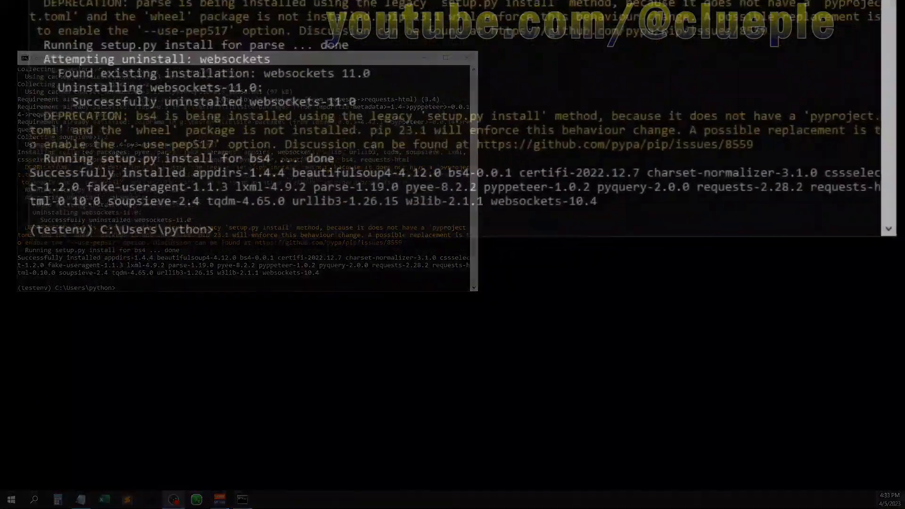
pyautogui.write('deactivate')
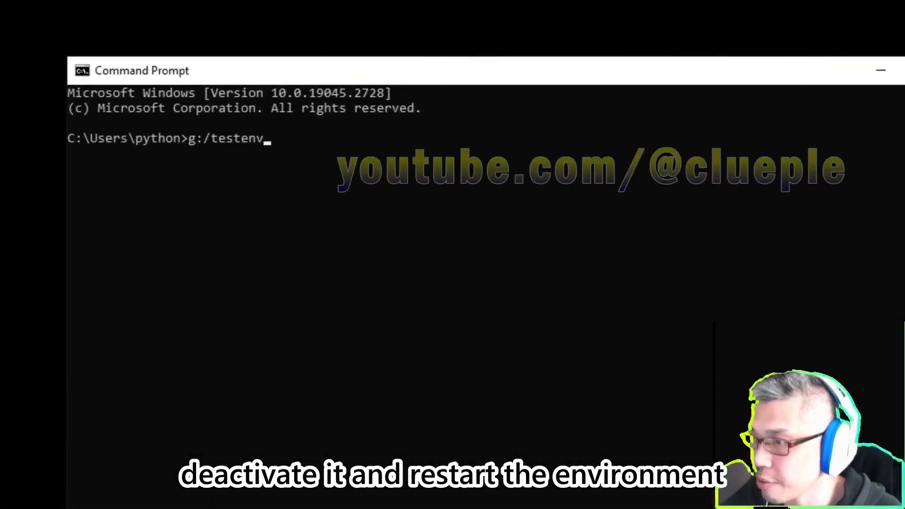
pyautogui.write('/scripts/activate')
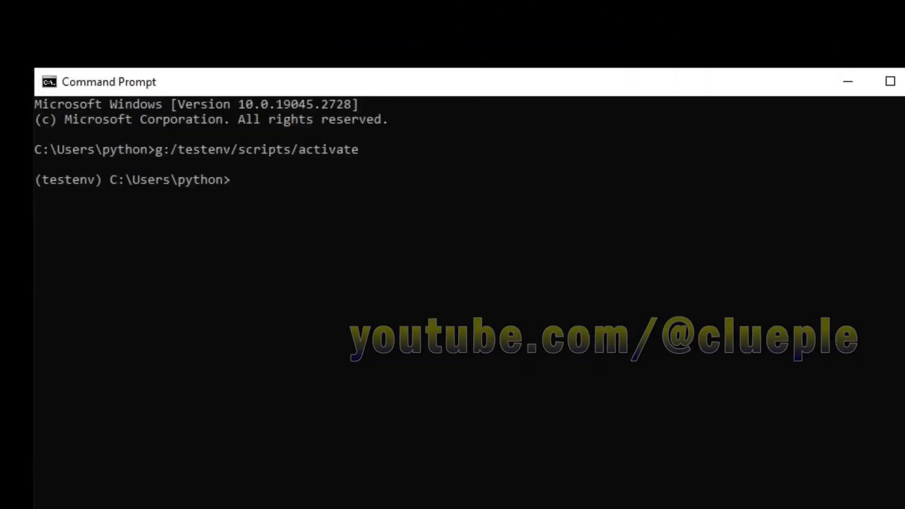
pyautogui.write('python -m idlelib.idle')
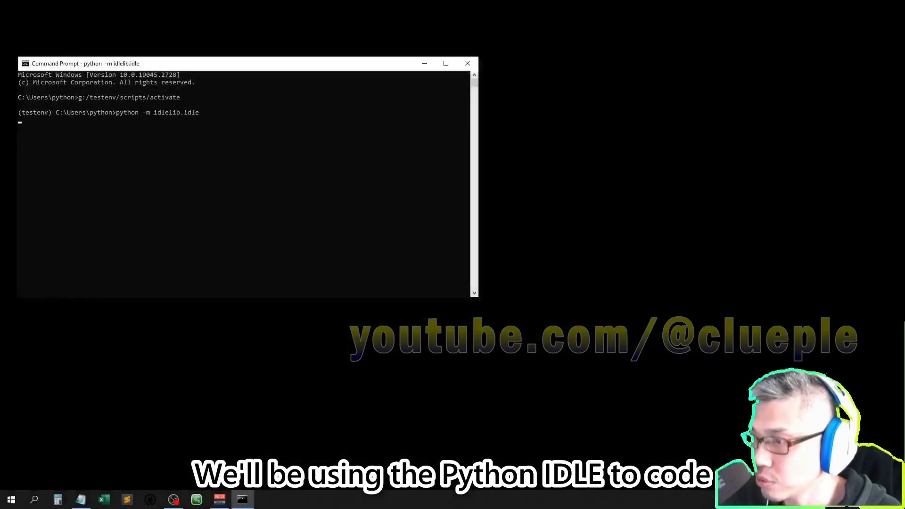
# Save the new script as testapp1
pyautogui.press('enter')
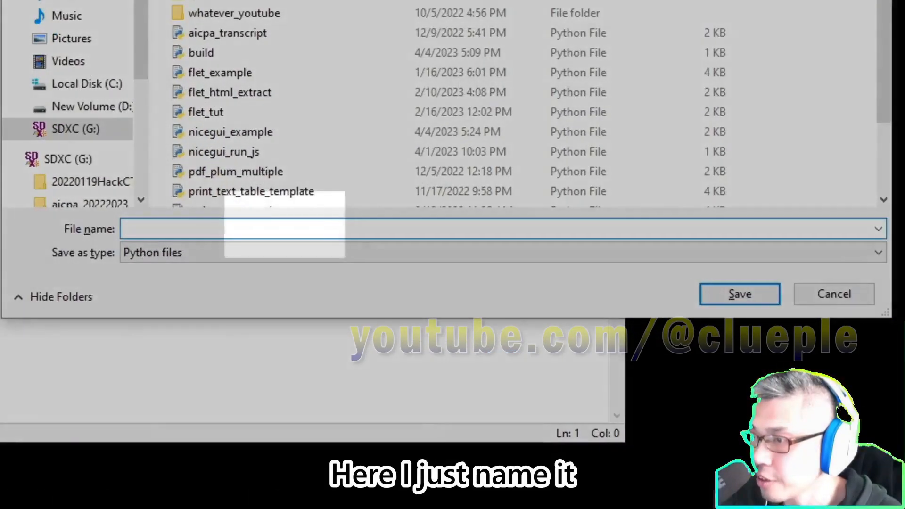
pyautogui.write('testapp1')
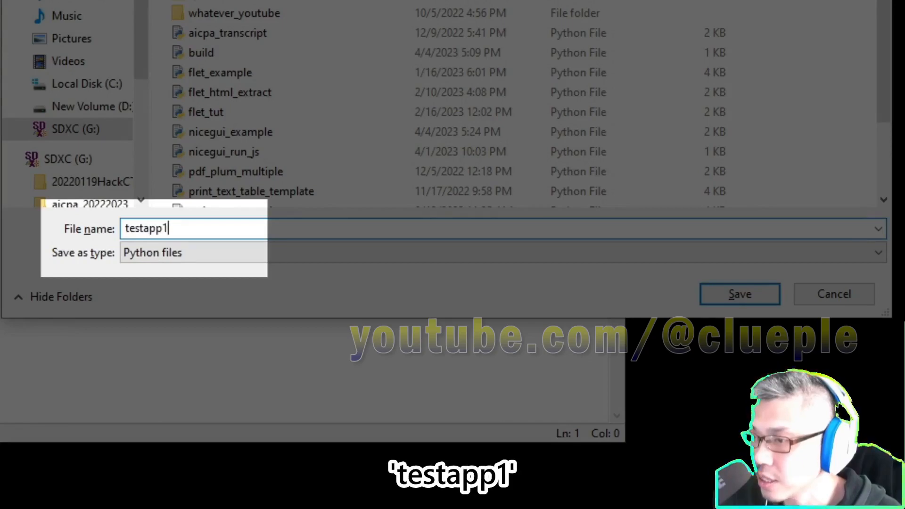
pyautogui.click(739, 294)
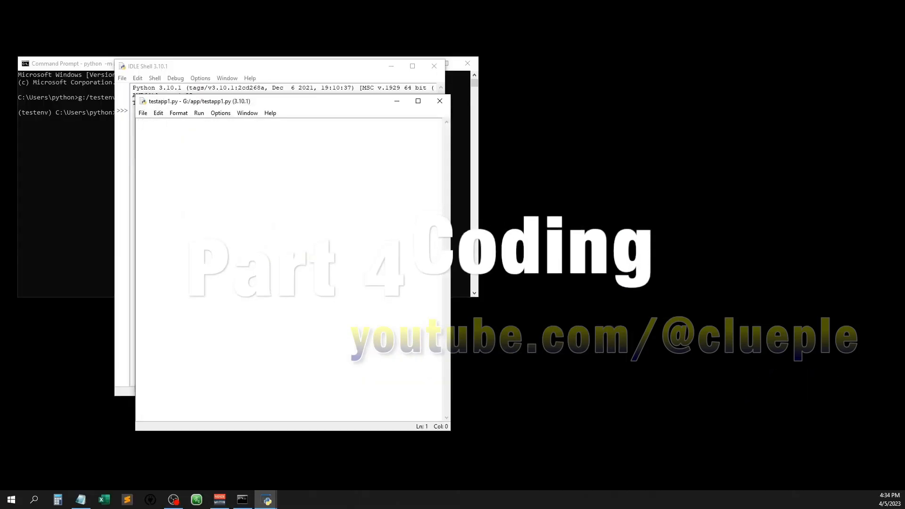
# Add the nicegui ui and HTMLSession imports plus triple-quoted section headers like 'click events'
pyautogui.write('from nicegui import ui')
pyautogui.write('from requests')
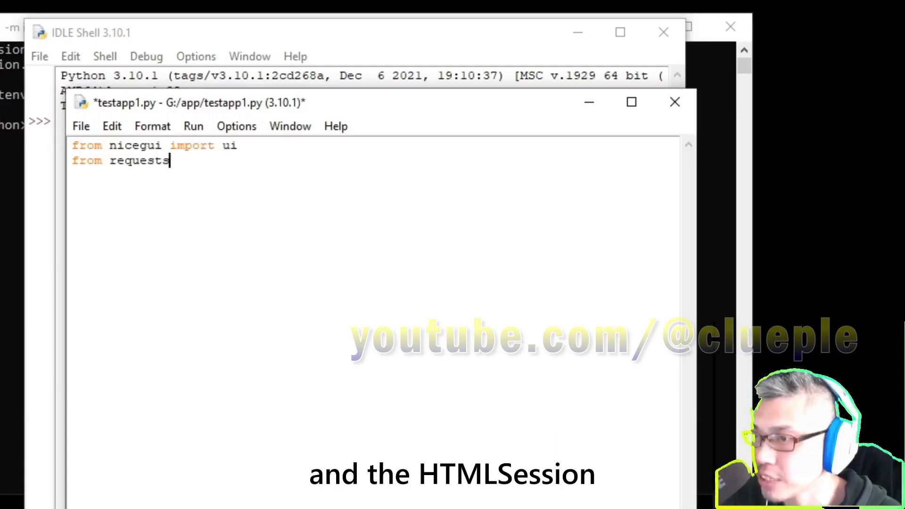
pyautogui.write('_html import HTM')
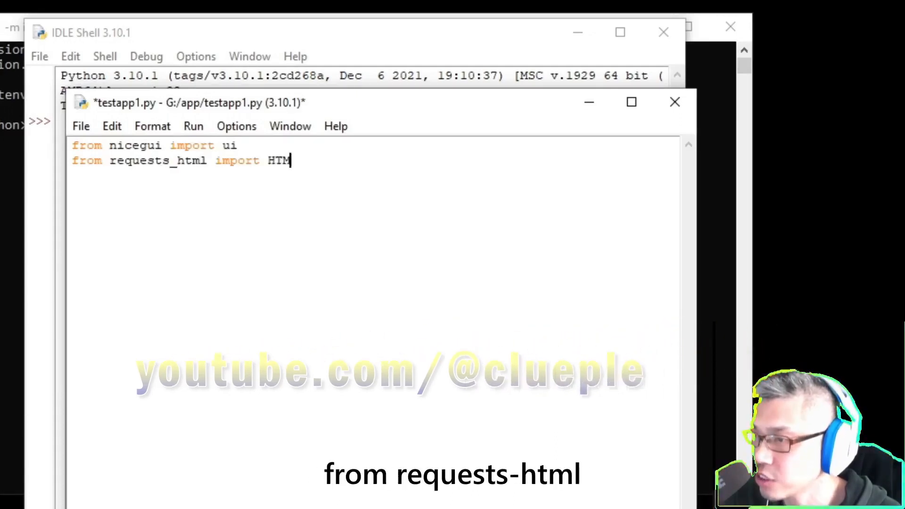
pyautogui.write('LSession')
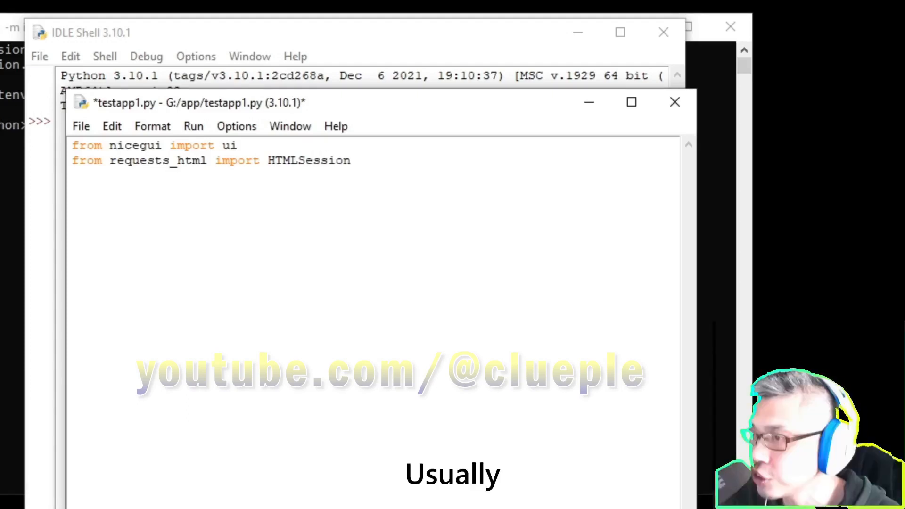
pyautogui.write('""""""')
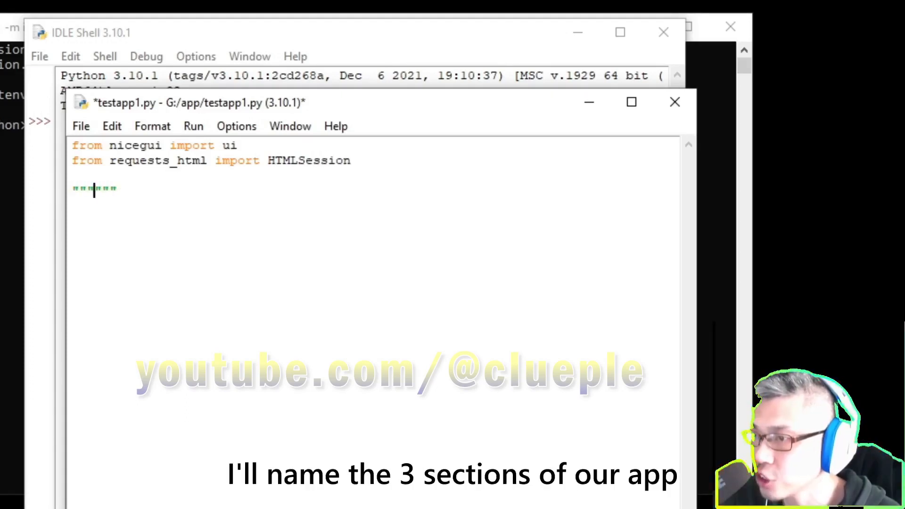
pyautogui.write('click events')
pyautogui.write('""" run app ""')
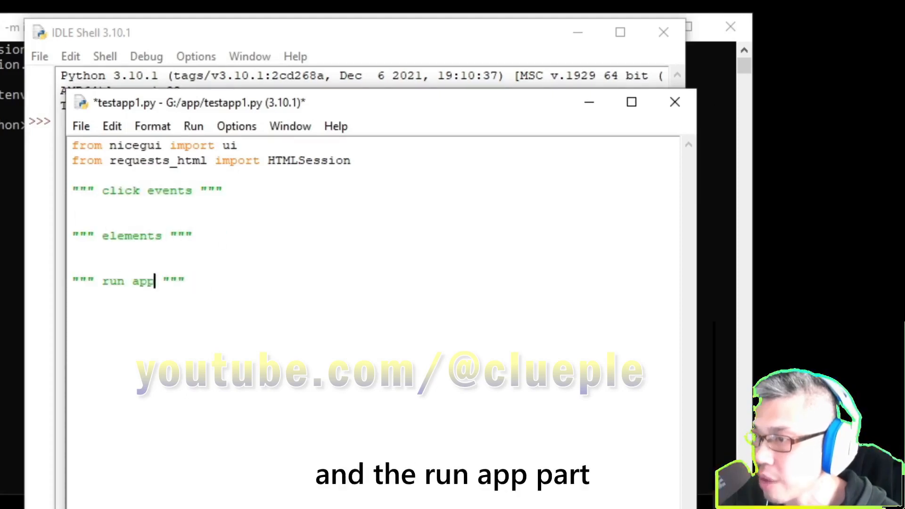
pyautogui.write('#text area to i')
pyautogui.write('#click button to scrape text based on the ')
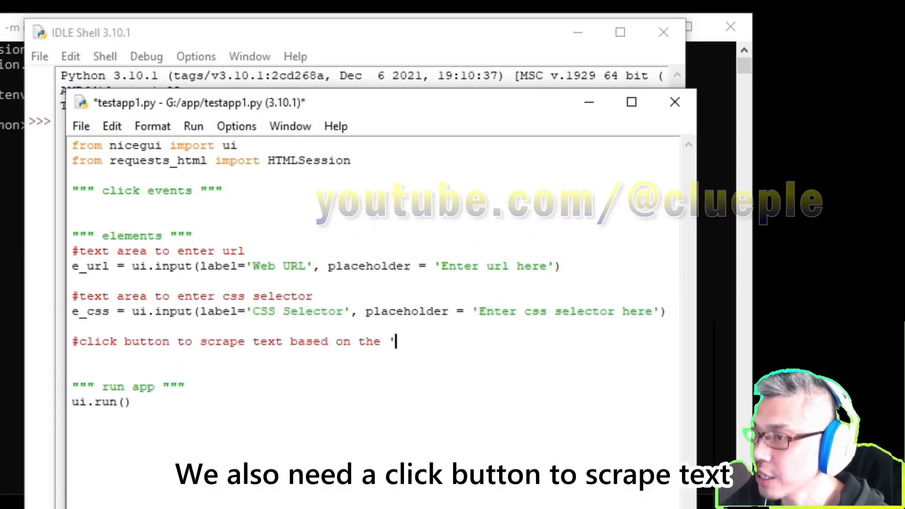
# Add the 'e_url' and 'e_css' inputs, then write the scrape function under click events
pyautogui.write("'e_url' and 'e_css'")
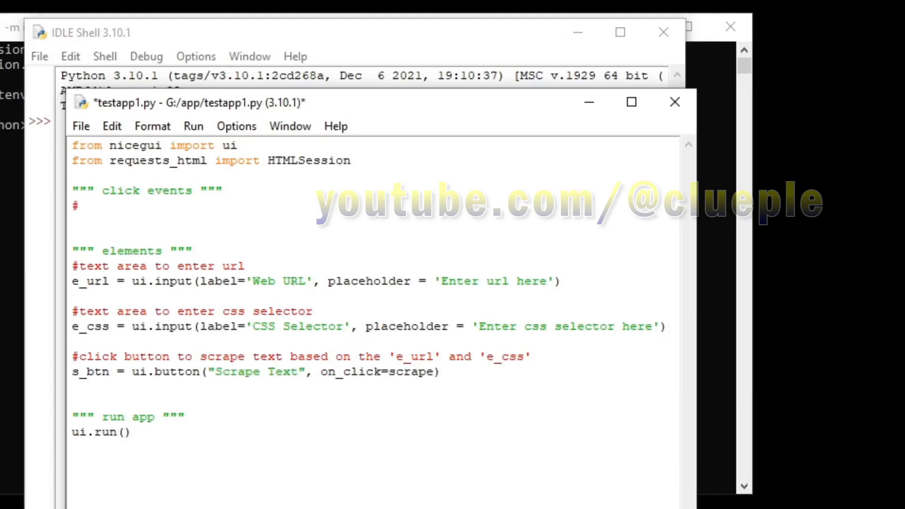
pyautogui.click(81, 206)
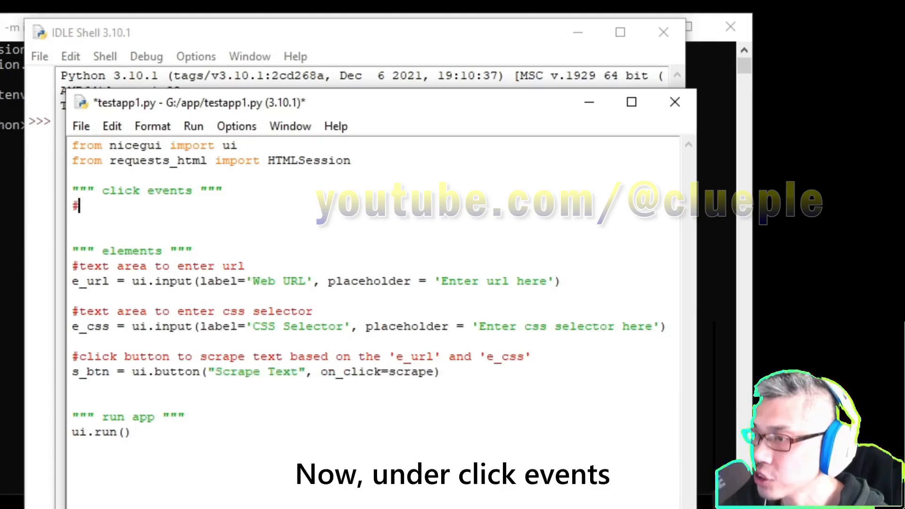
pyautogui.write('function to scrape text when the button')
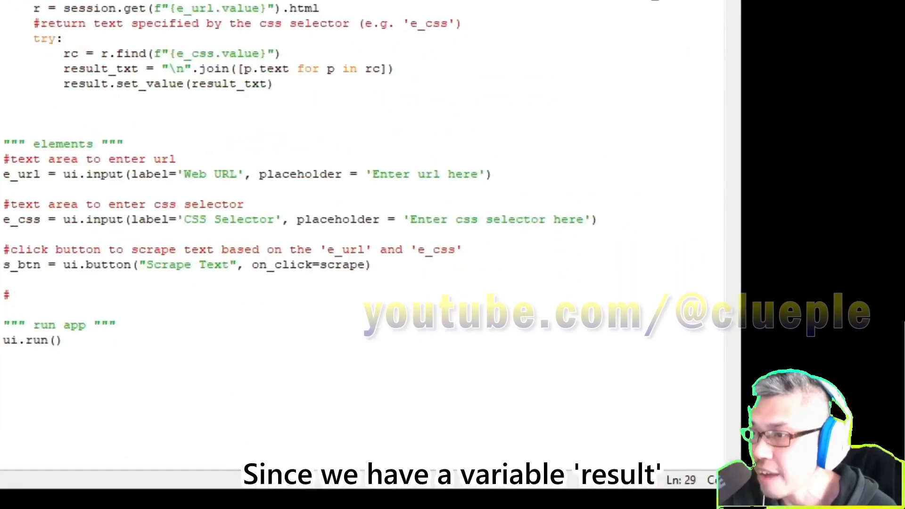
# Add a Result text area with placeholder 'Your result text should be here'
pyautogui.write('create text area to store the')
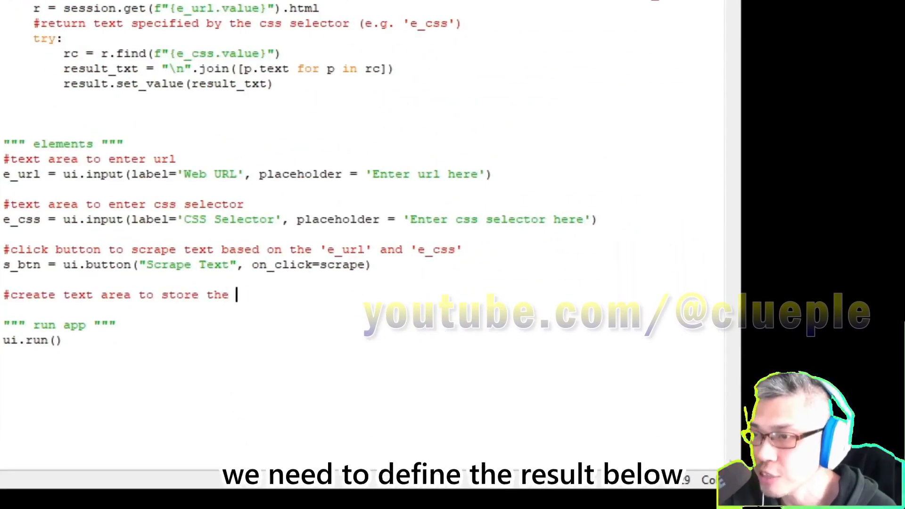
pyautogui.write('scrape result')
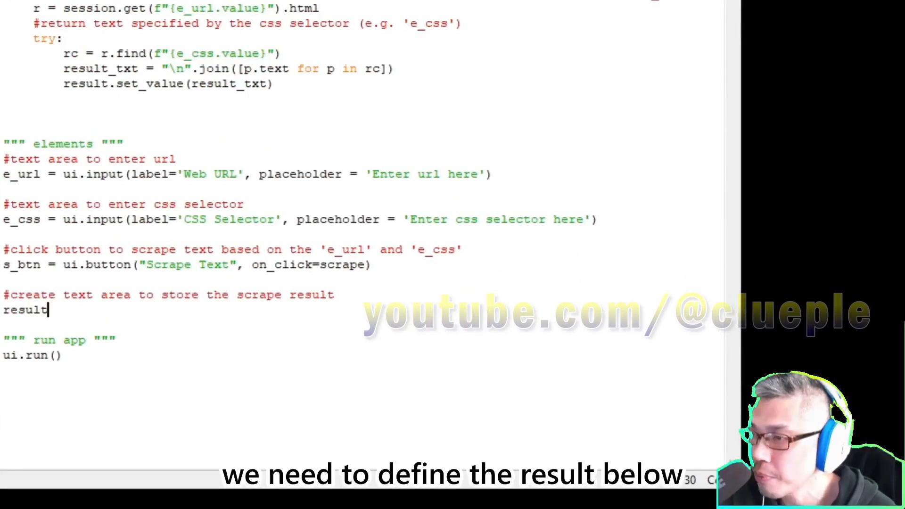
pyautogui.write('= ui.textarea(la')
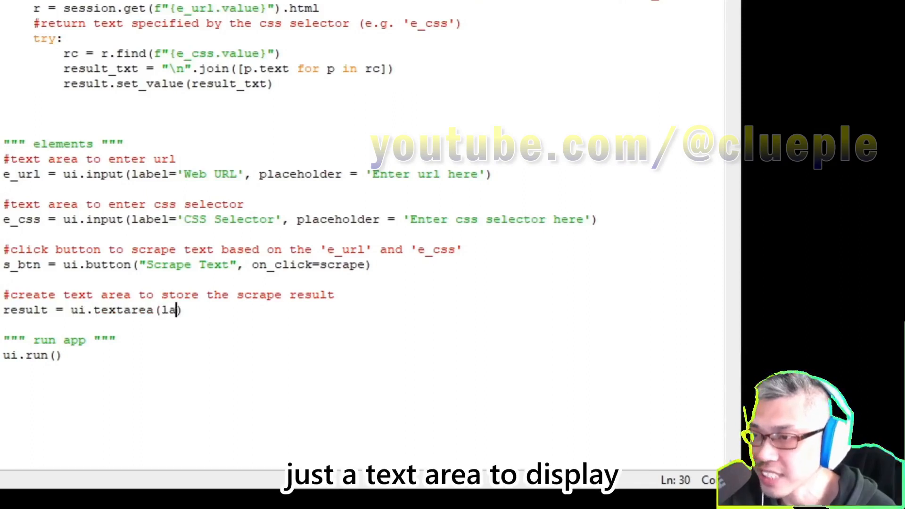
pyautogui.write("label='Result', placeholder=")
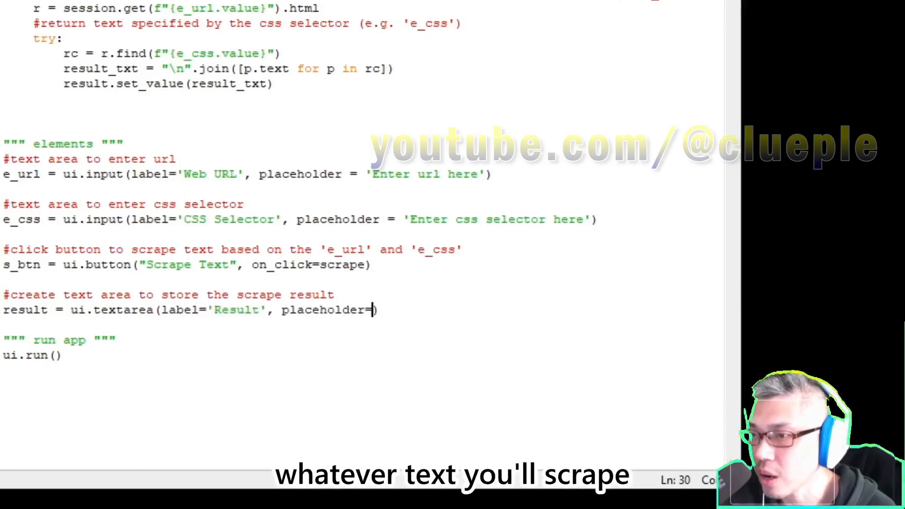
pyautogui.write("'Your result text should be here'")
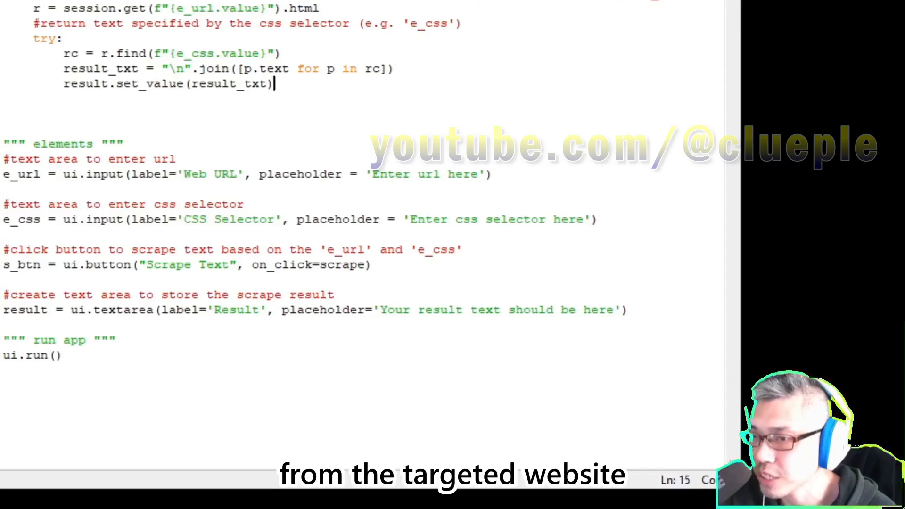
# Add an except branch asking the user to enter a correct URL and CSS selector
pyautogui.press('enter')
pyautogui.write('result.value = "')
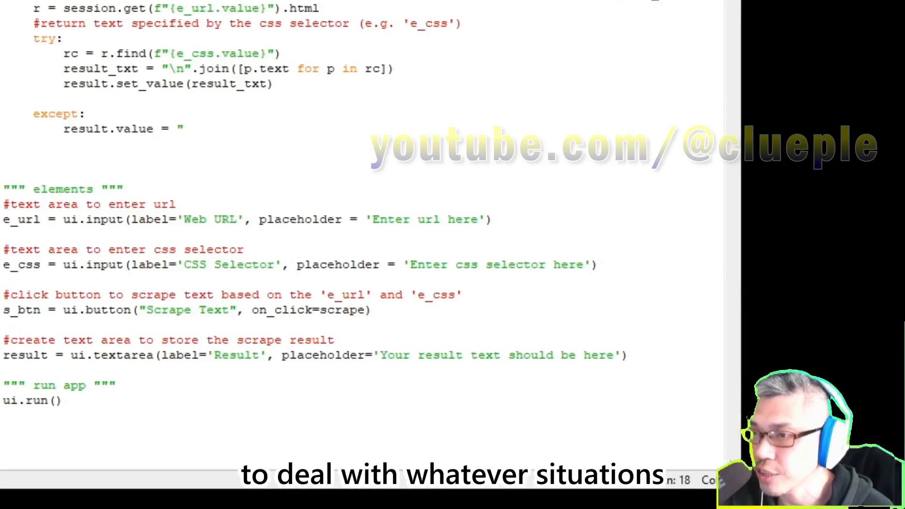
pyautogui.write('Please enter correct u"')
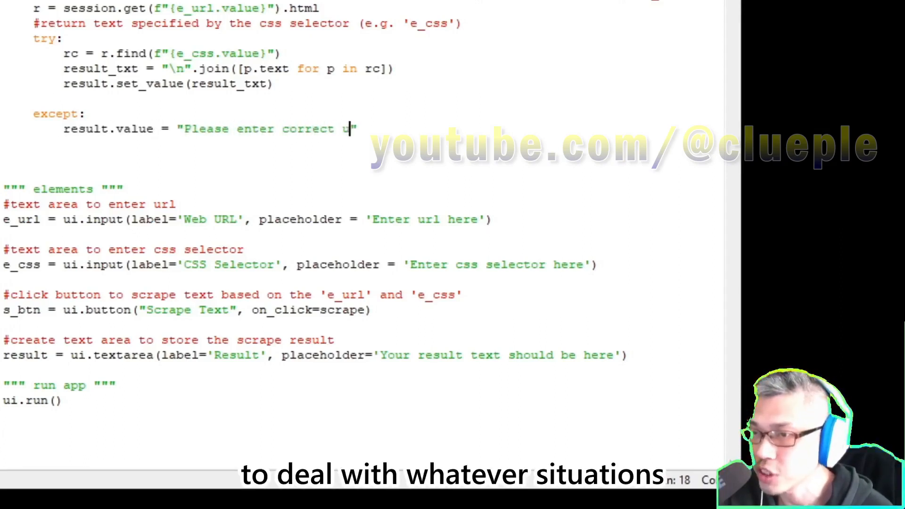
pyautogui.write('rl and type the css selector"')
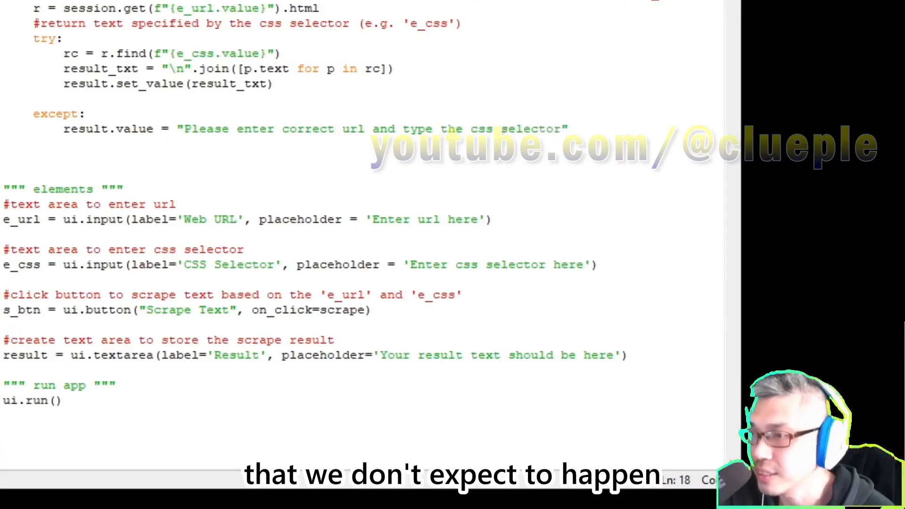
pyautogui.press('f5')
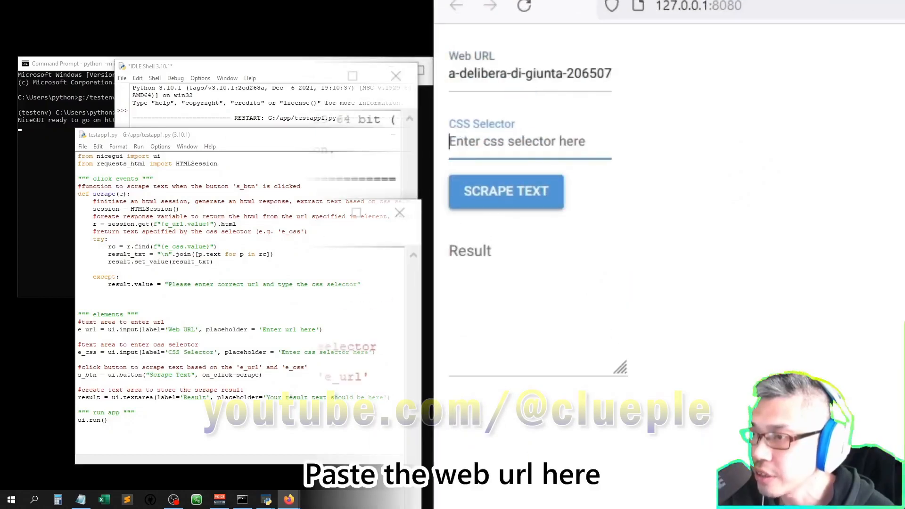
# Enter '.testo p' as the CSS selector and scrape the article text
pyautogui.write('.testo p')
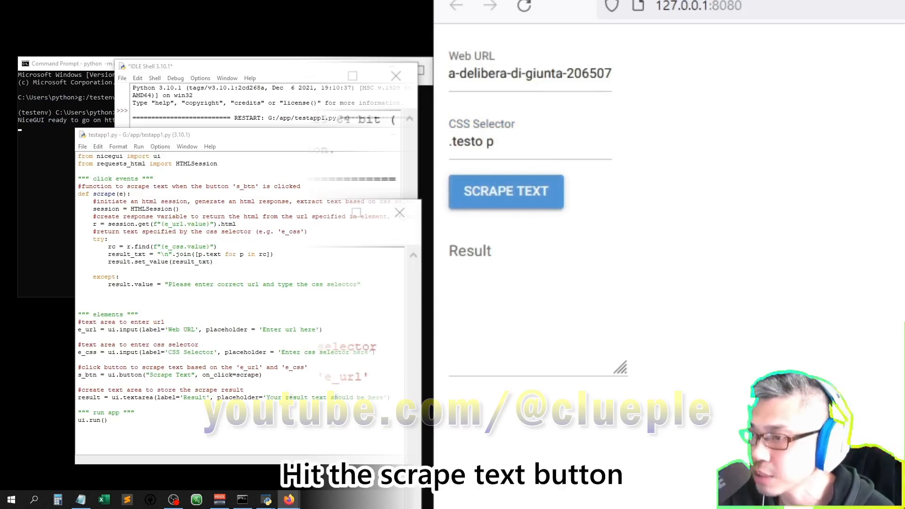
pyautogui.click(505, 191)
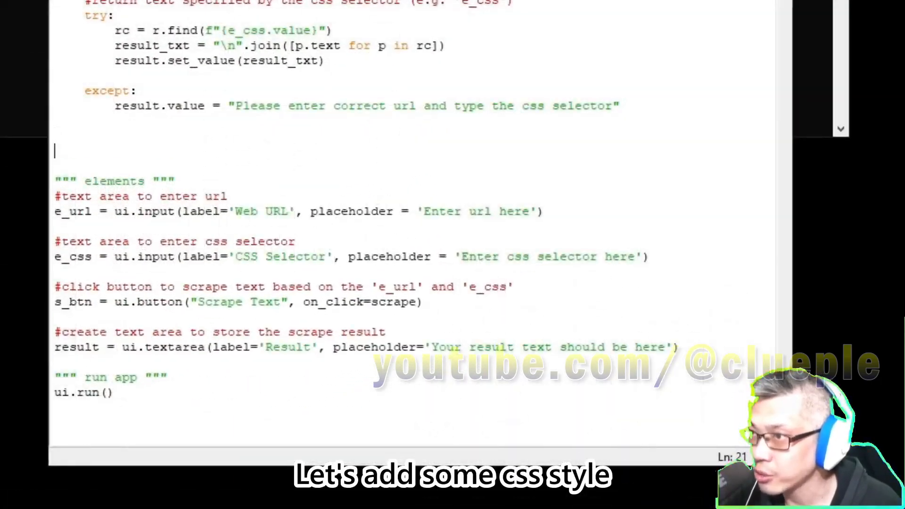
# Apply a css_style1 style block to the Result text area and save before running
pyautogui.write('#ccc;')
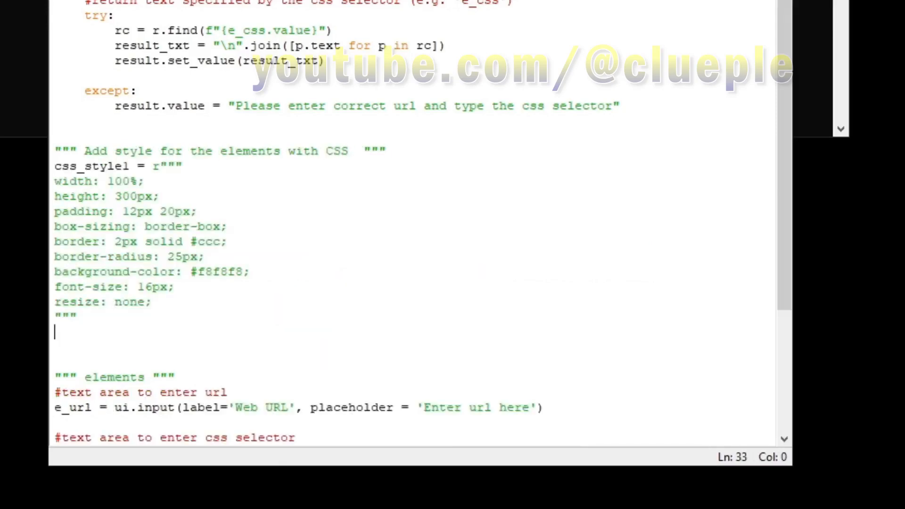
pyautogui.scroll(3)
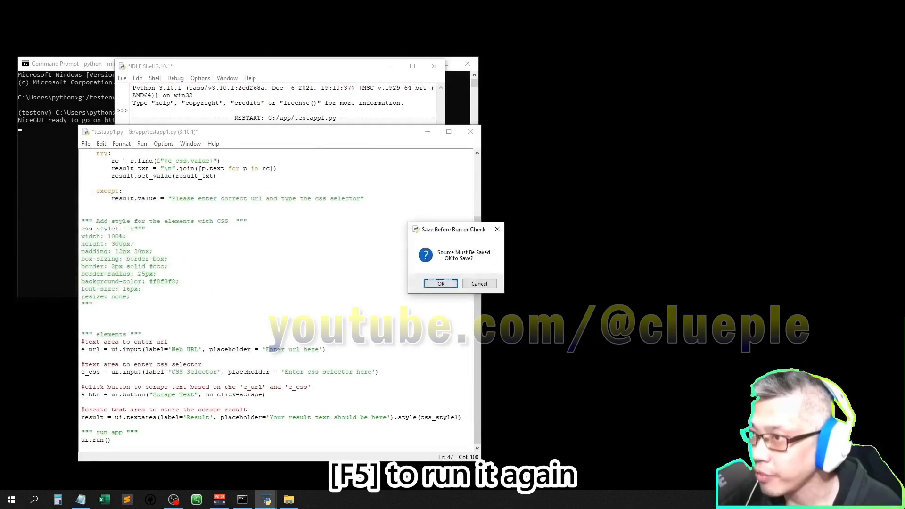
pyautogui.click(440, 283)
pyautogui.write('reload')
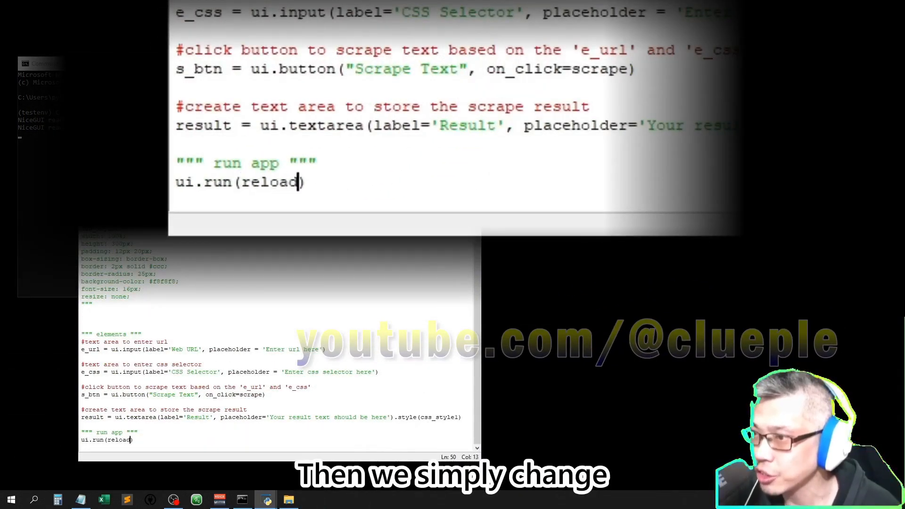
# Set ui.run(reload=False, native=True), save and run the app, then switch to Command Prompt
pyautogui.write('=False,')
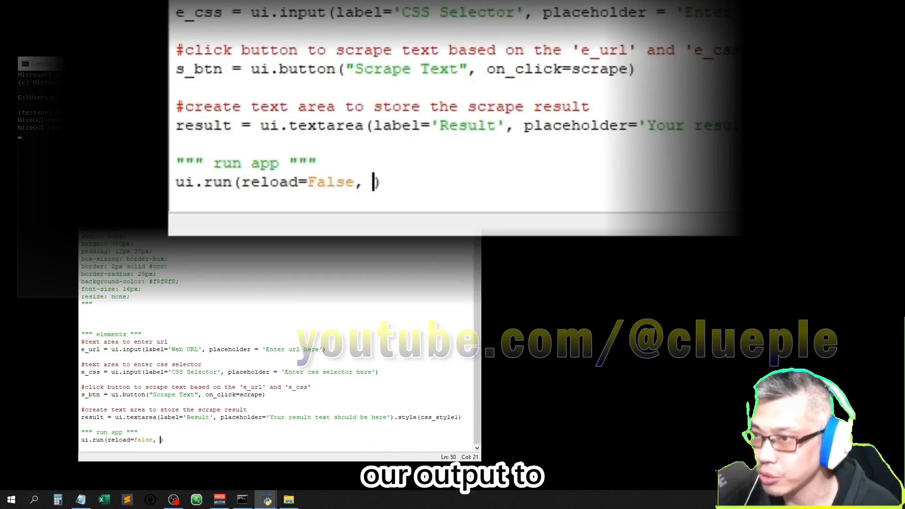
pyautogui.write('native=True')
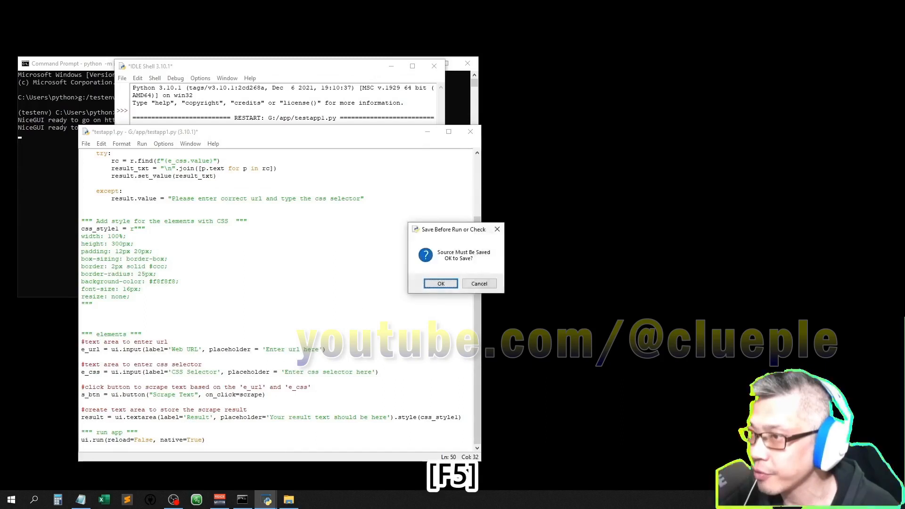
pyautogui.click(440, 283)
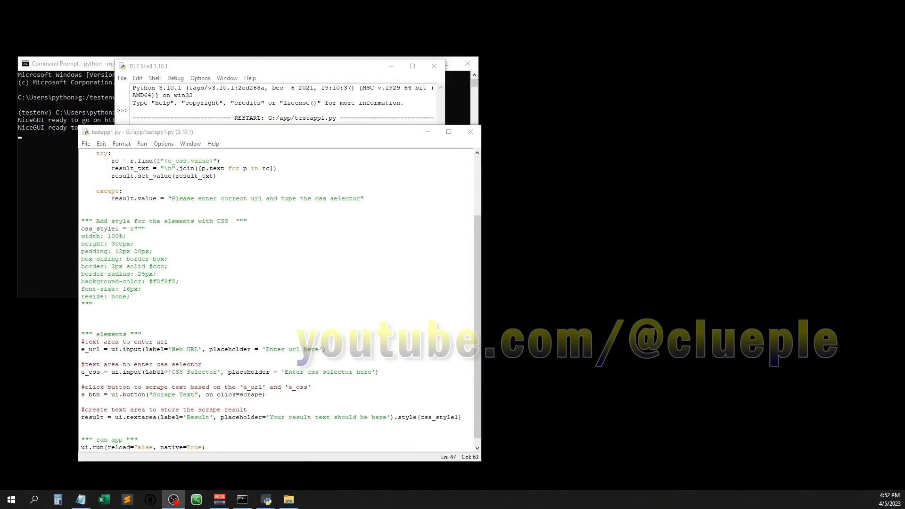
pyautogui.click(317, 416)
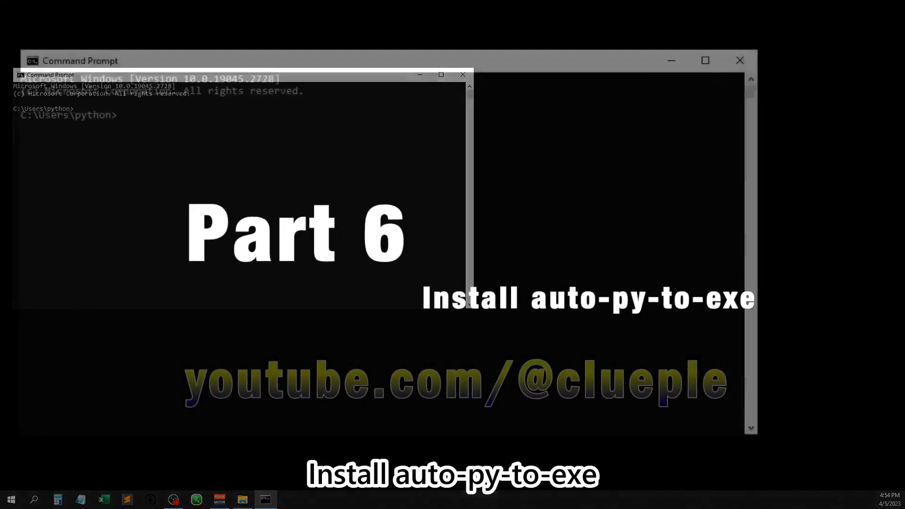
# Activate g:/testenv and pip install auto-py-to-exe into it
pyautogui.write('g:/')
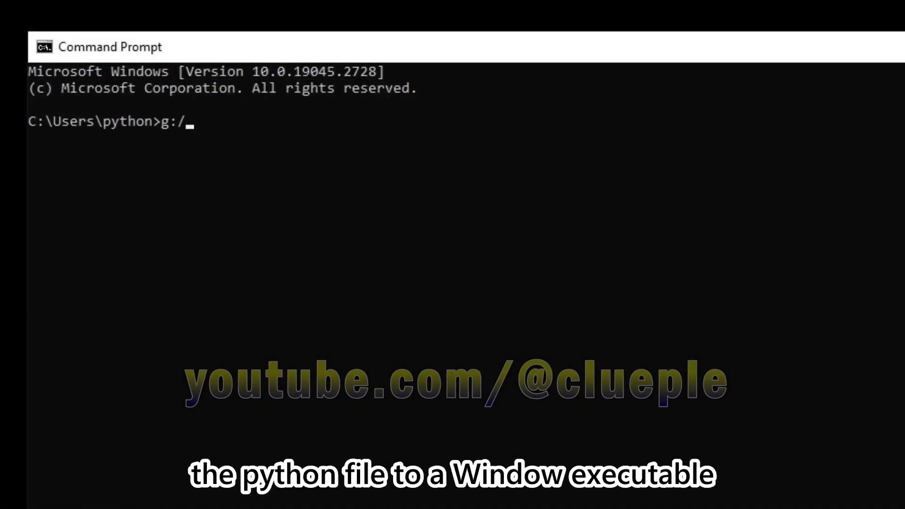
pyautogui.write('testenv')
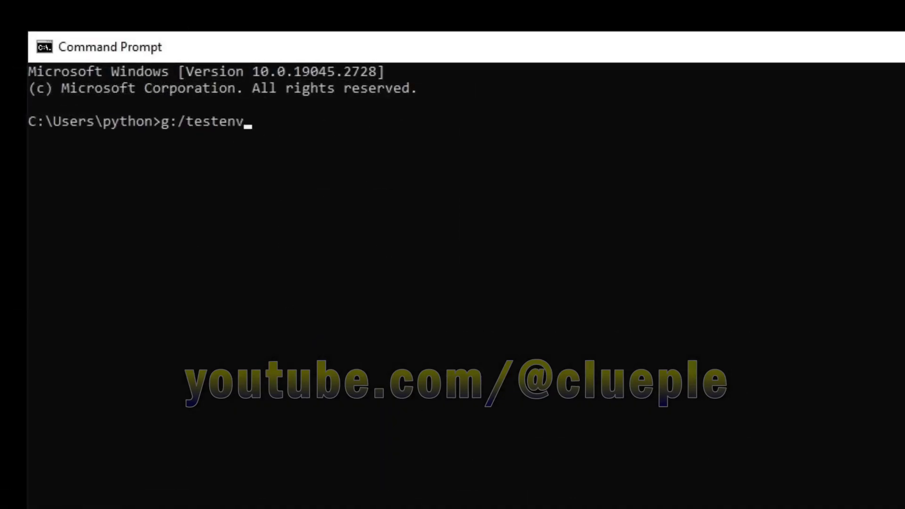
pyautogui.write('/scripts/activate')
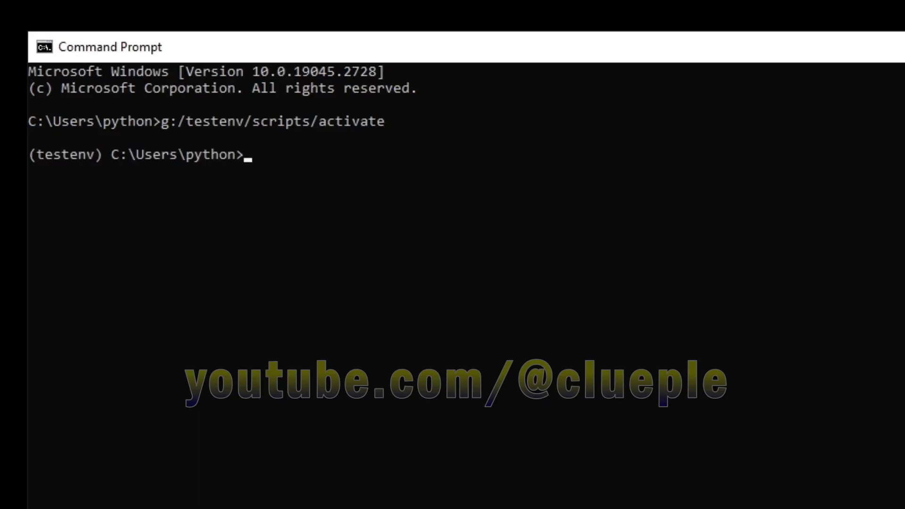
pyautogui.write('python -m pip in')
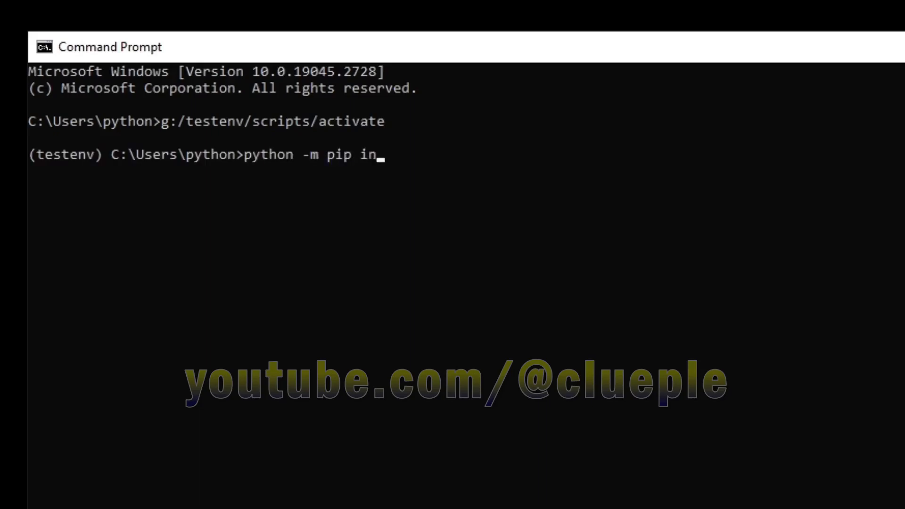
pyautogui.write('stall auto-py-to-exe')
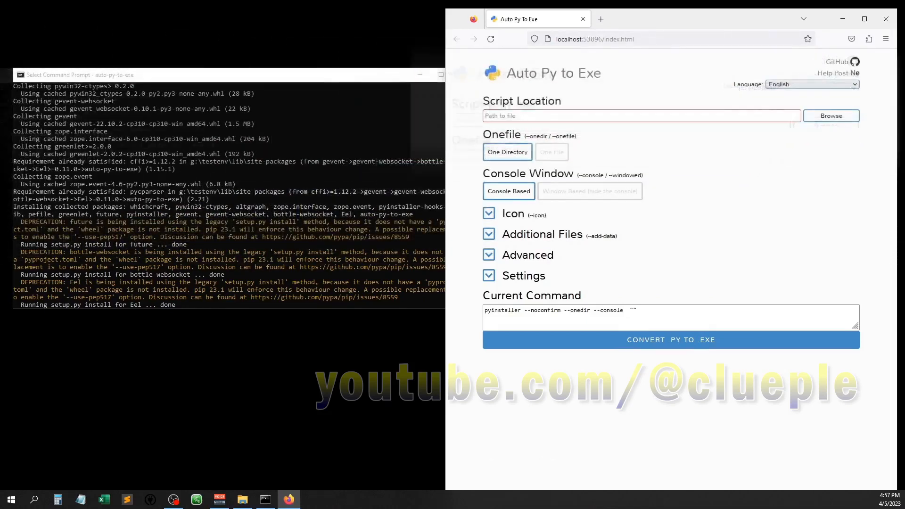
# Pick G:/app/testapp1.py as the script location and choose One Directory packaging
pyautogui.click(830, 115)
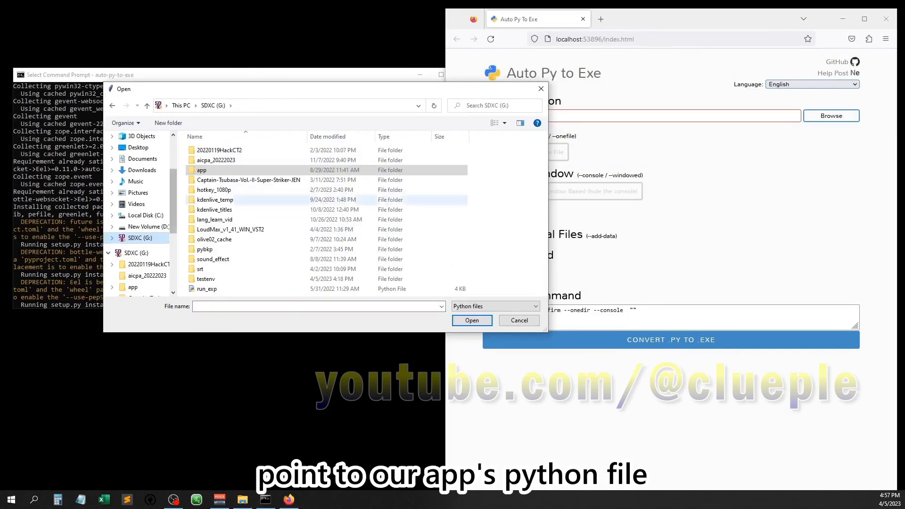
pyautogui.doubleClick(201, 170)
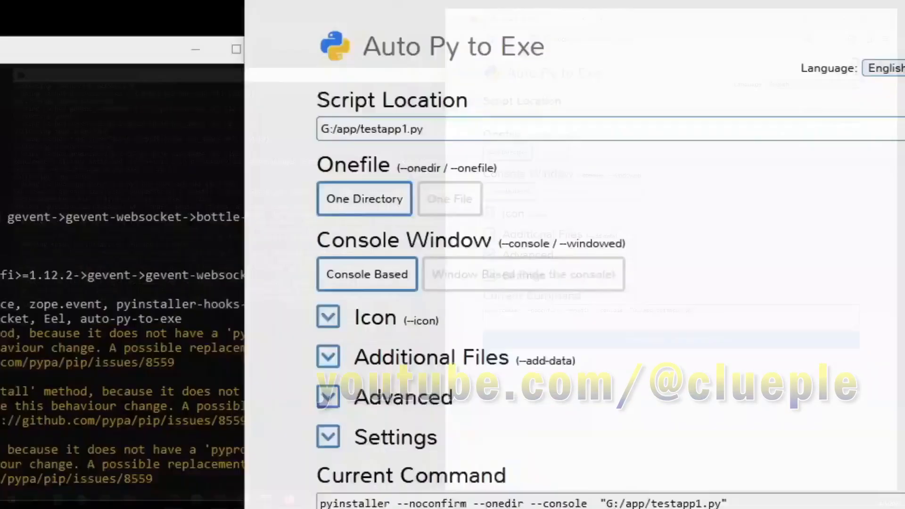
pyautogui.click(363, 198)
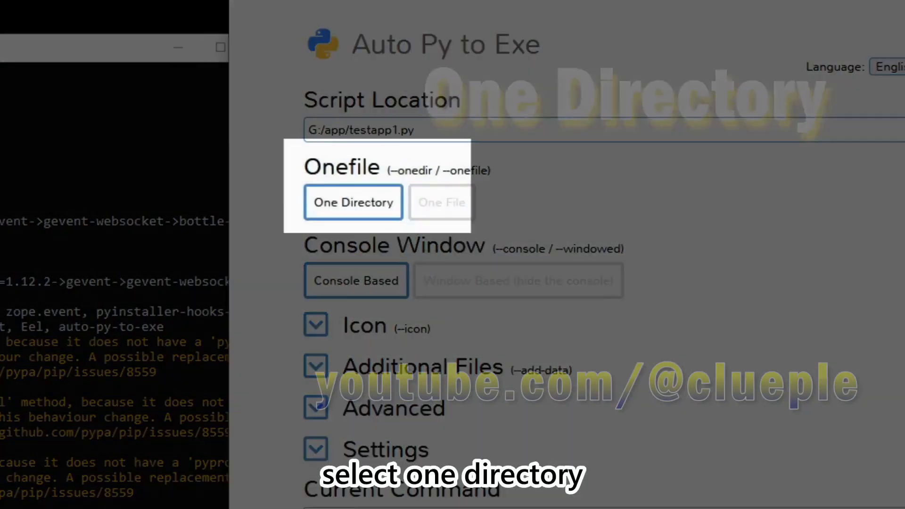
pyautogui.click(517, 280)
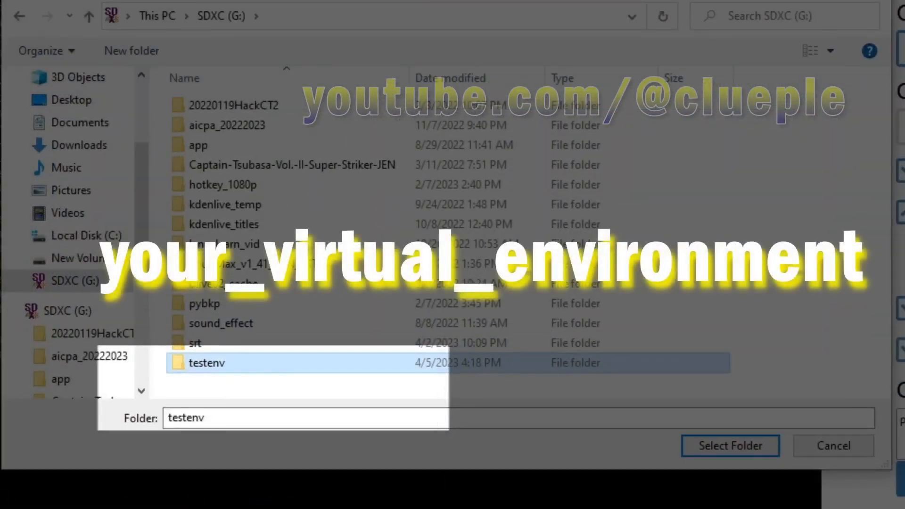
# Add nicegui, fastapi, uvicorn, webview and other package folders from testenv site-packages
pyautogui.doubleClick(206, 362)
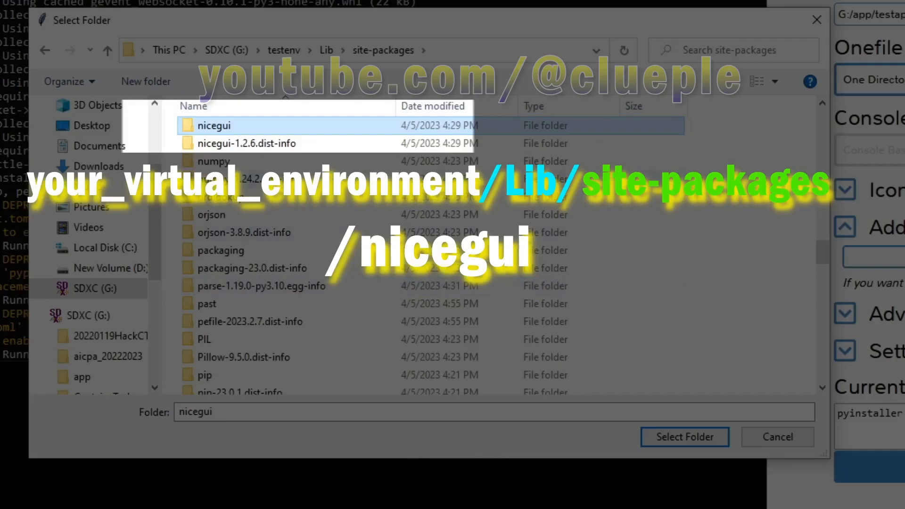
pyautogui.click(200, 169)
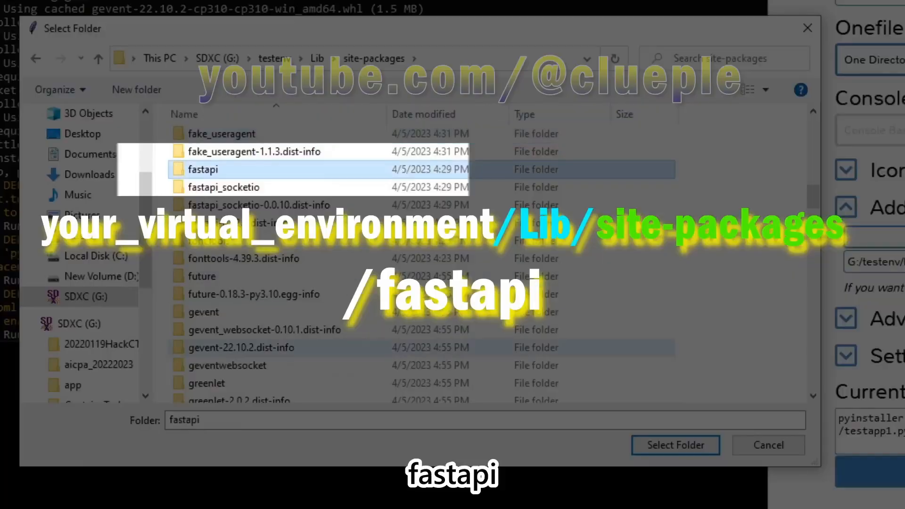
pyautogui.scroll(-3)
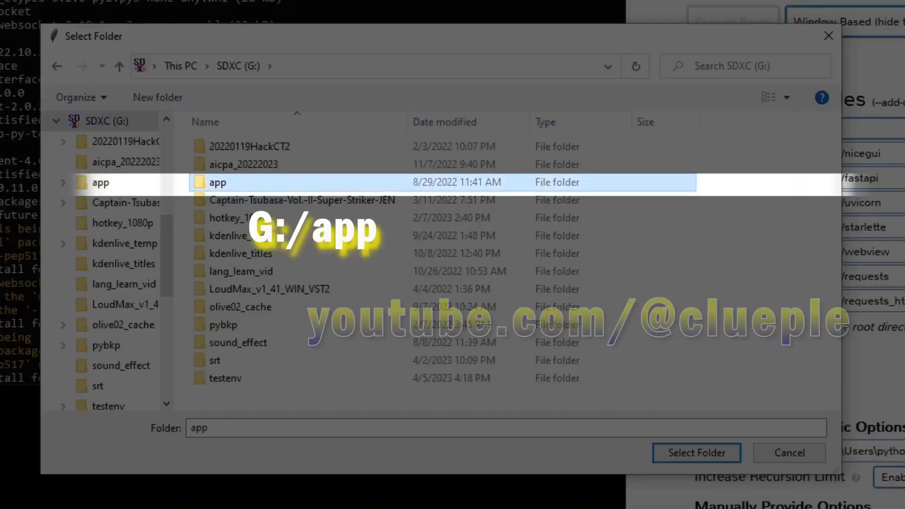
# Build testapp1 into G:/app and open that output folder
pyautogui.click(696, 452)
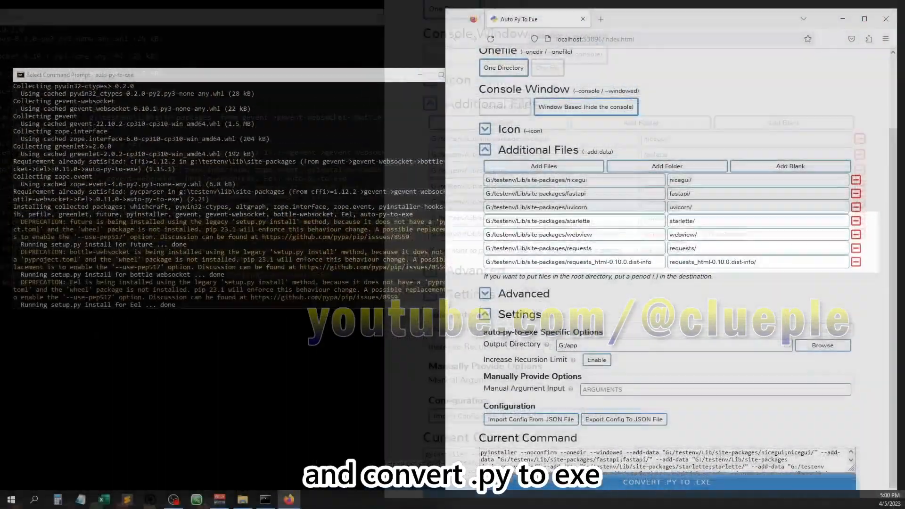
pyautogui.click(665, 482)
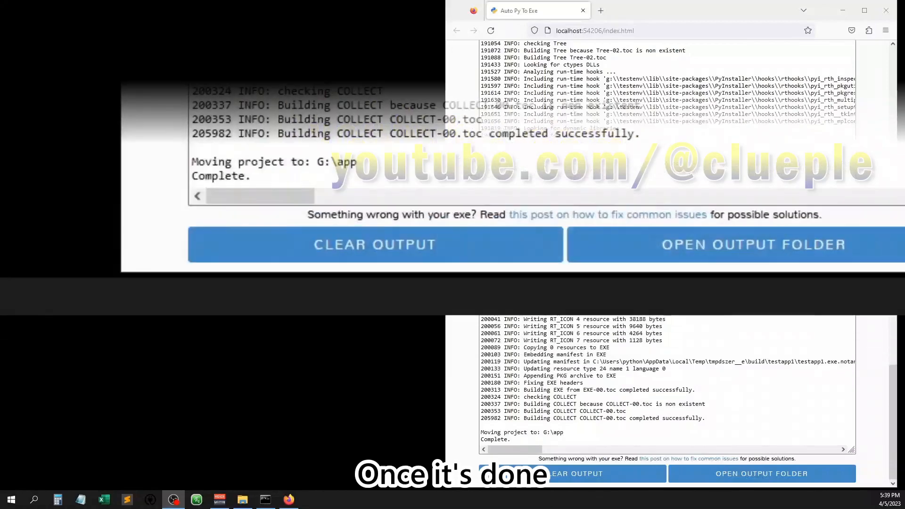
pyautogui.click(750, 244)
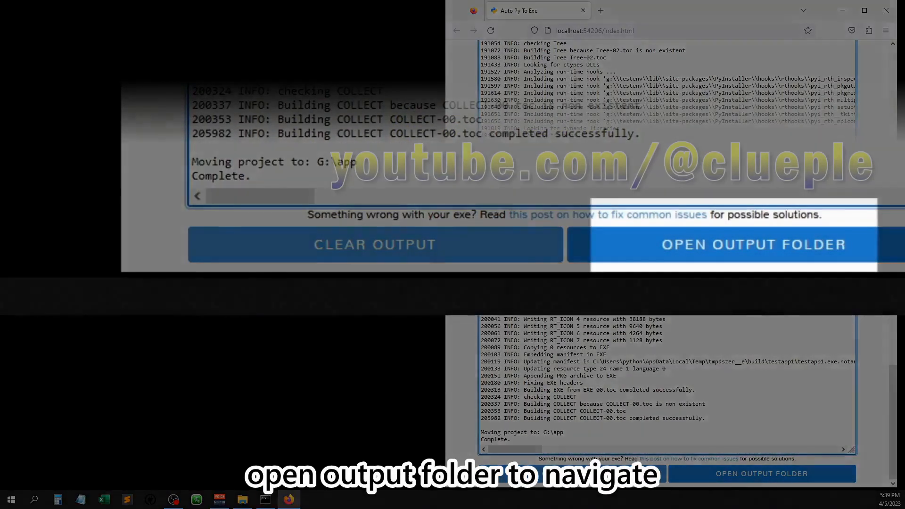
pyautogui.click(751, 244)
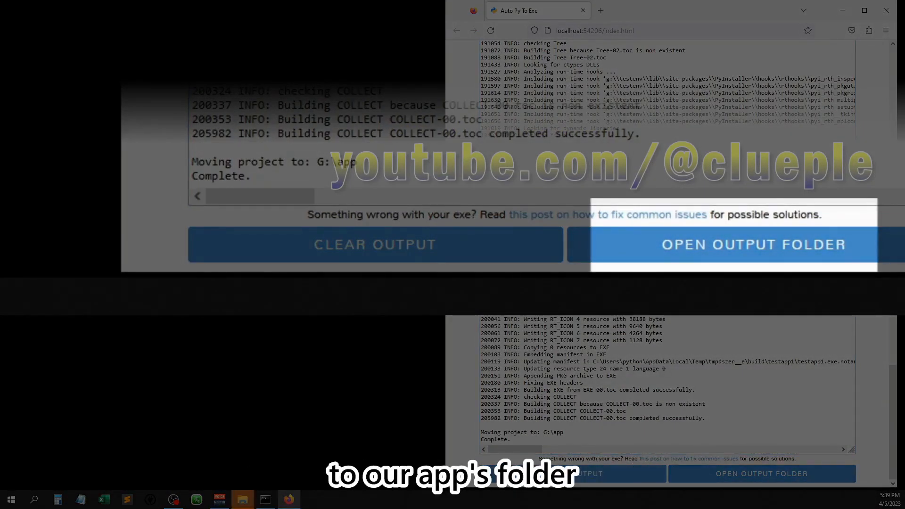
pyautogui.click(750, 244)
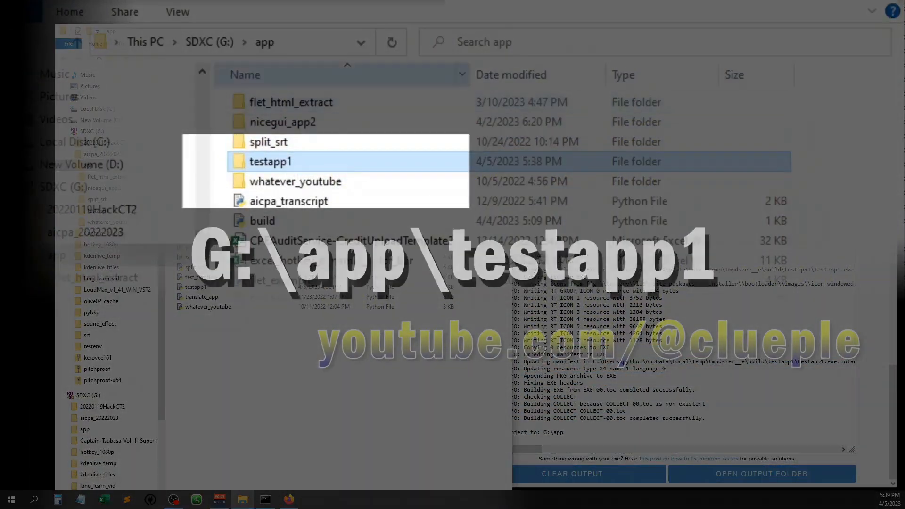
# Open G:\app\testapp1 and scroll down to the testapp1 application file
pyautogui.doubleClick(270, 161)
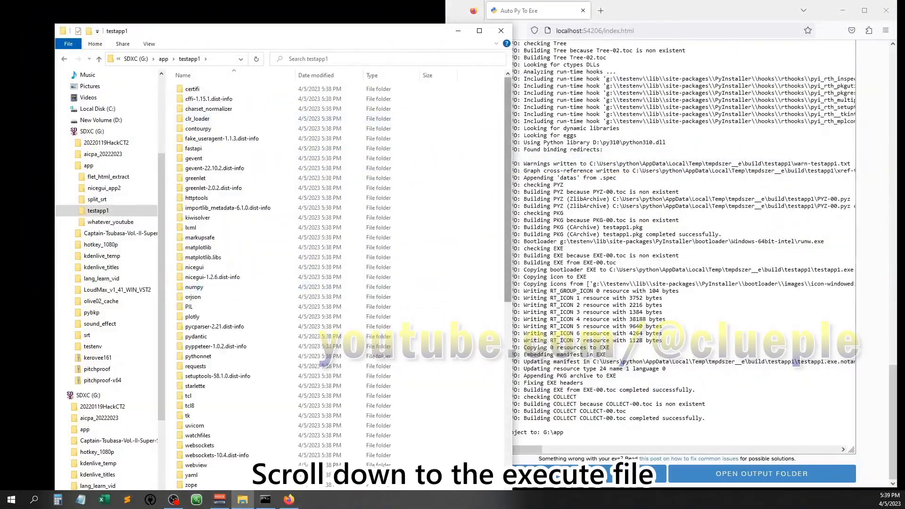
pyautogui.scroll(-3)
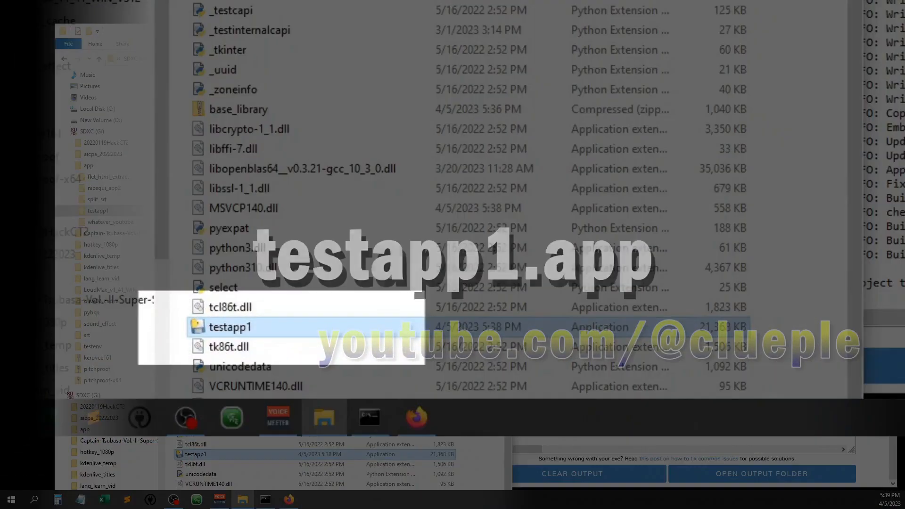